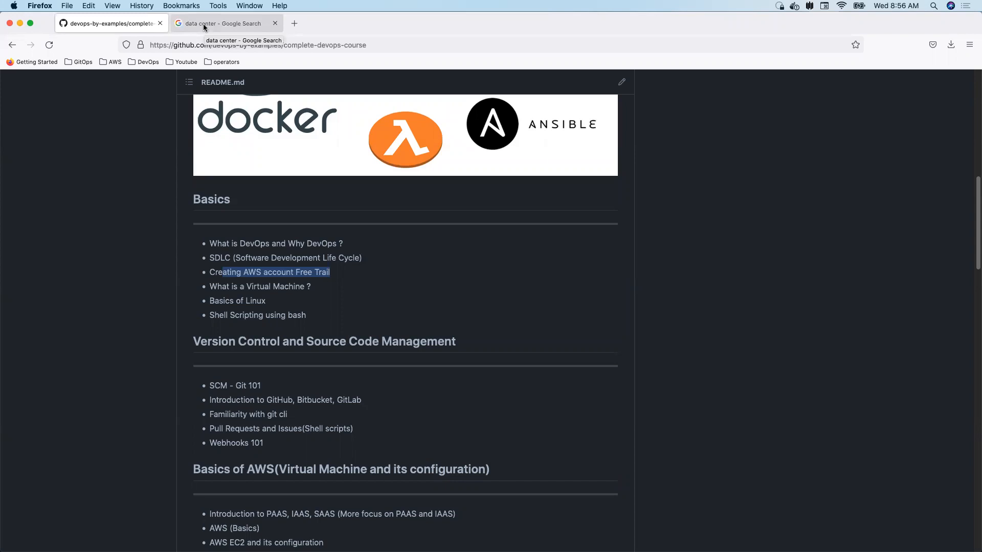
# Step: Return to the 'data center' image results with the RackSolutions server-room photo in preview
pyautogui.click(220, 23)
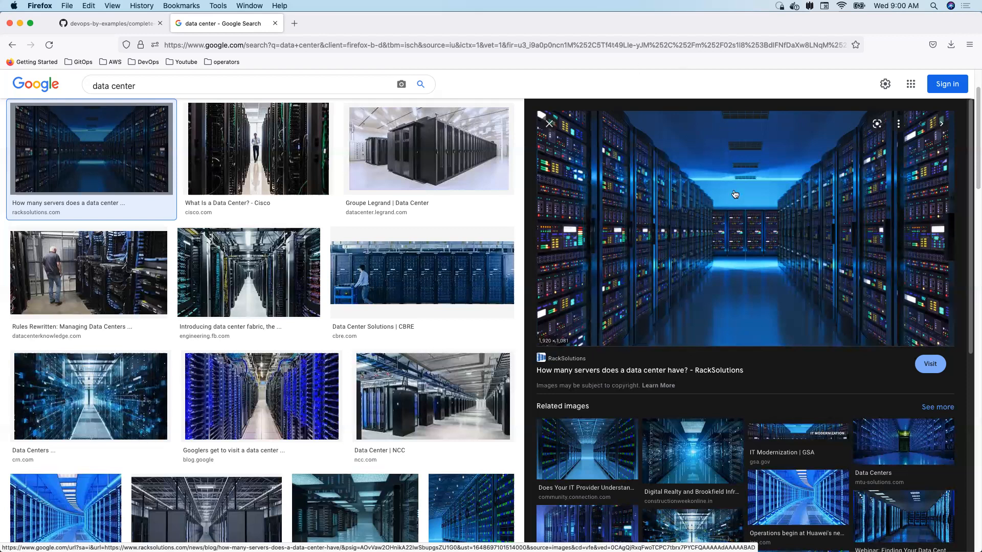
pyautogui.moveTo(886, 207)
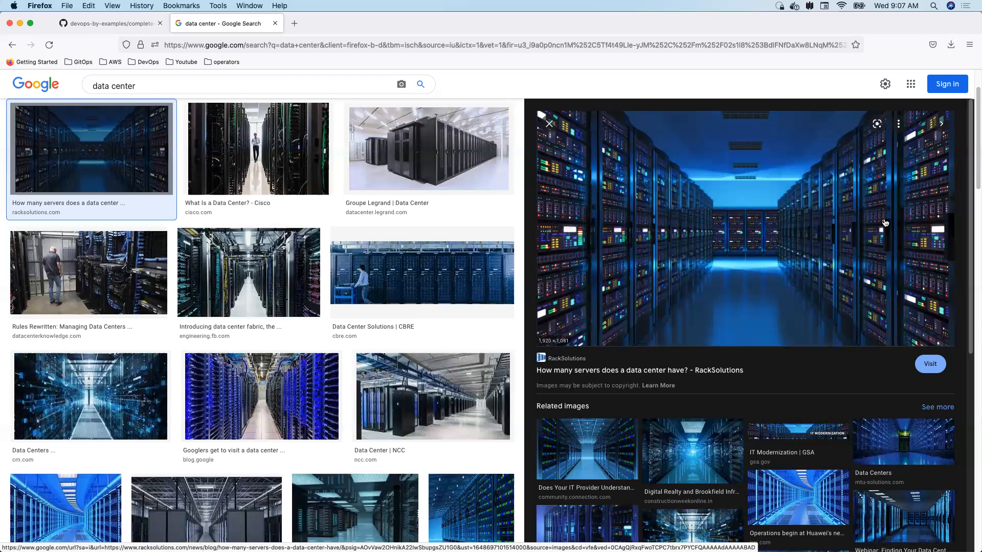
pyautogui.moveTo(883, 232)
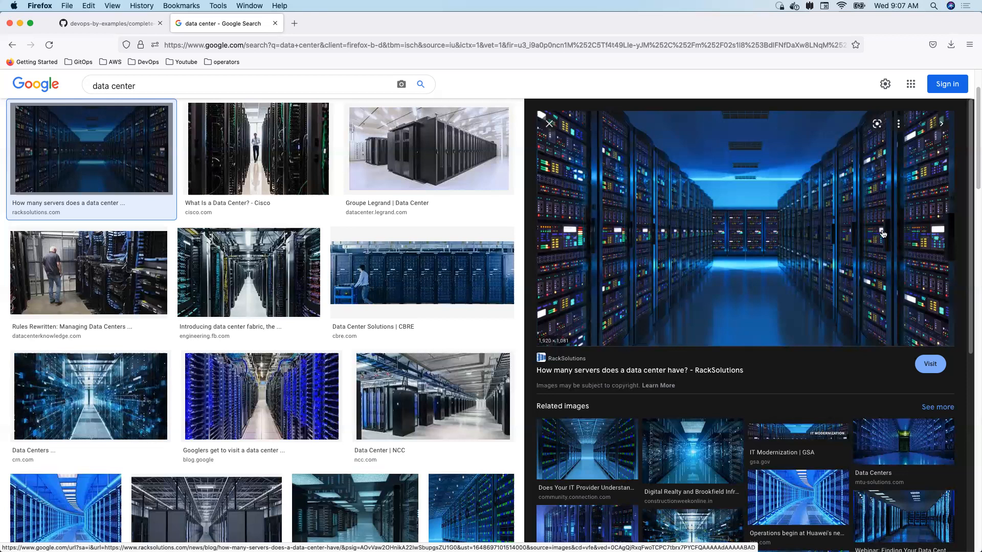